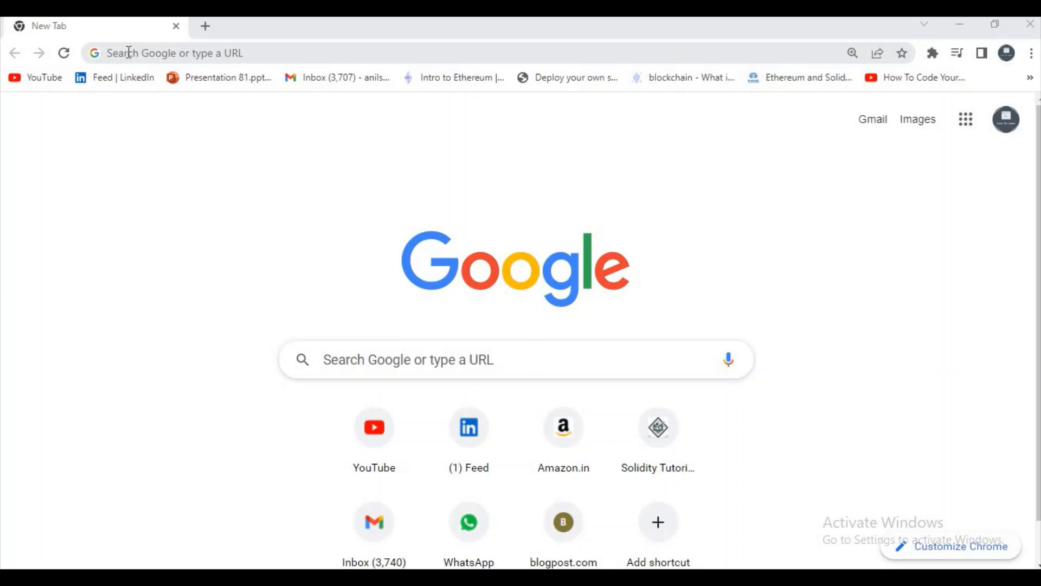
Step: Search Google for 'docker for windows' from Chrome's address bar
click(172, 53)
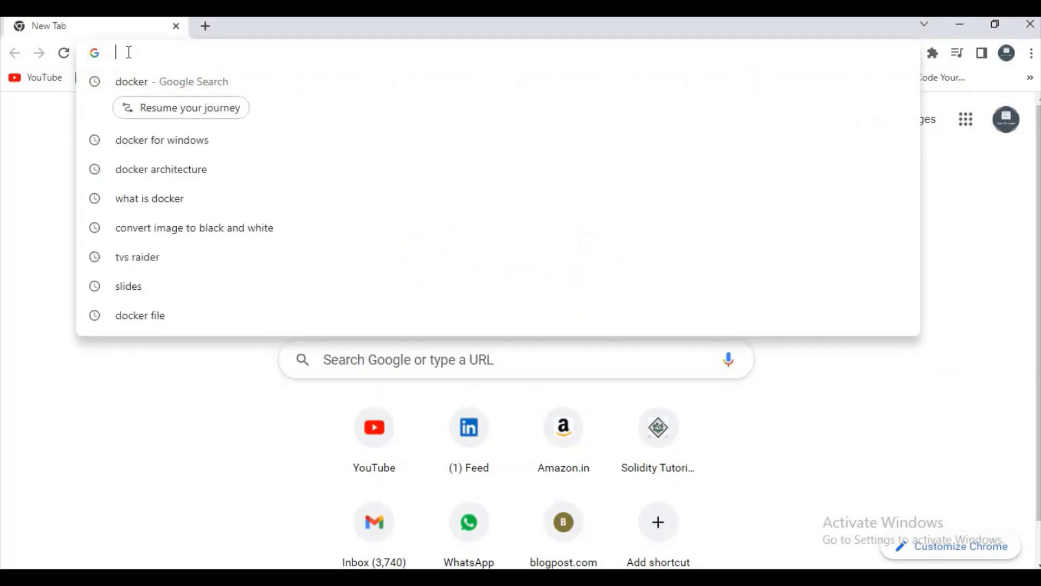
text(docker)
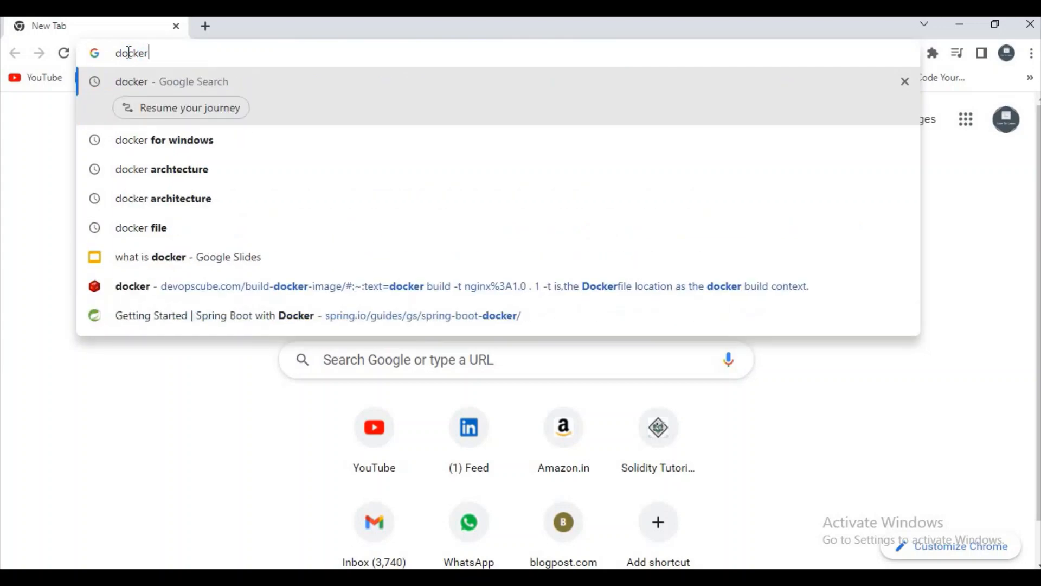
click(163, 139)
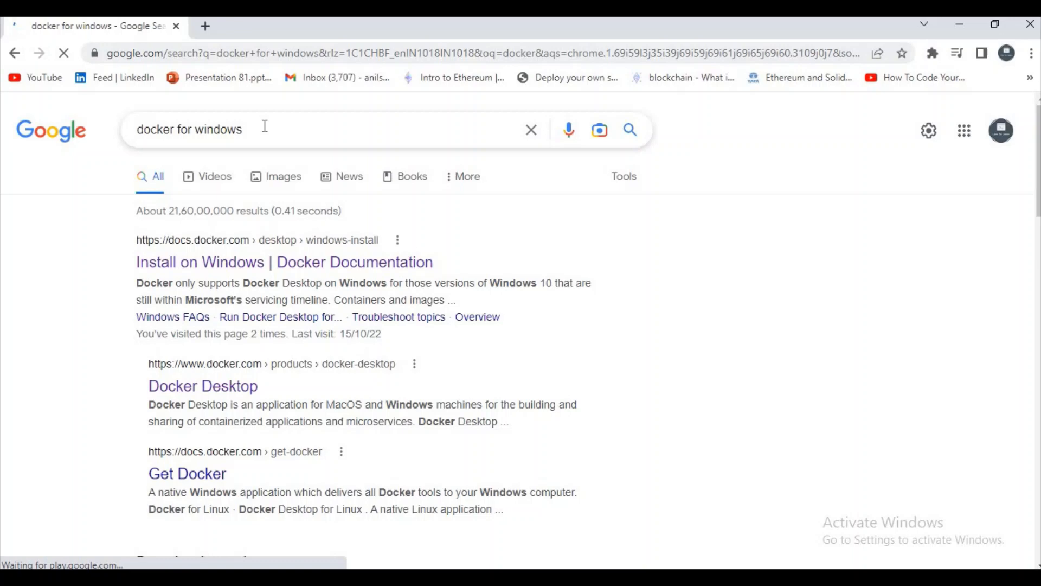
mouse_move(57, 233)
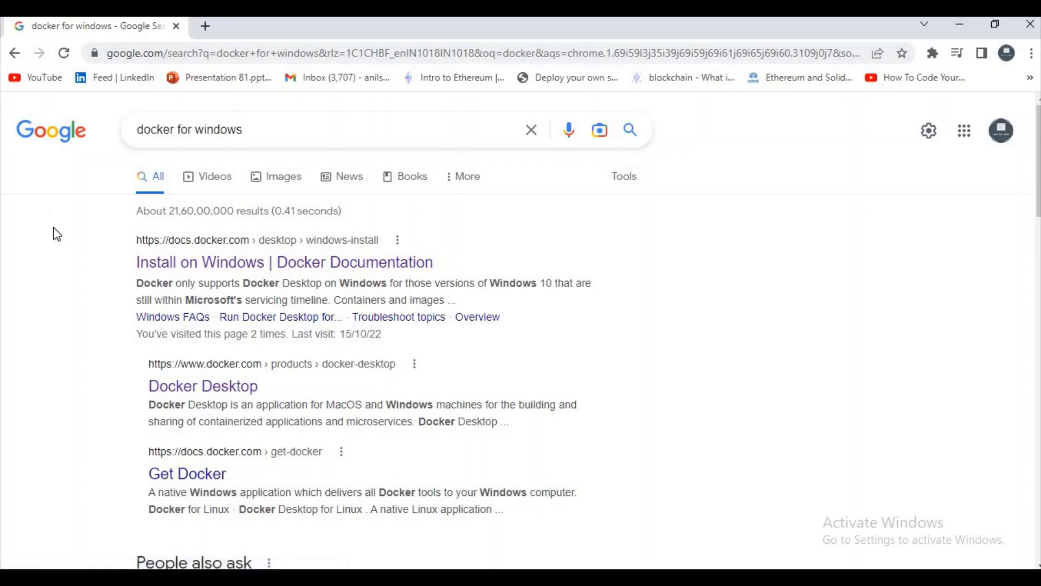
mouse_move(202, 385)
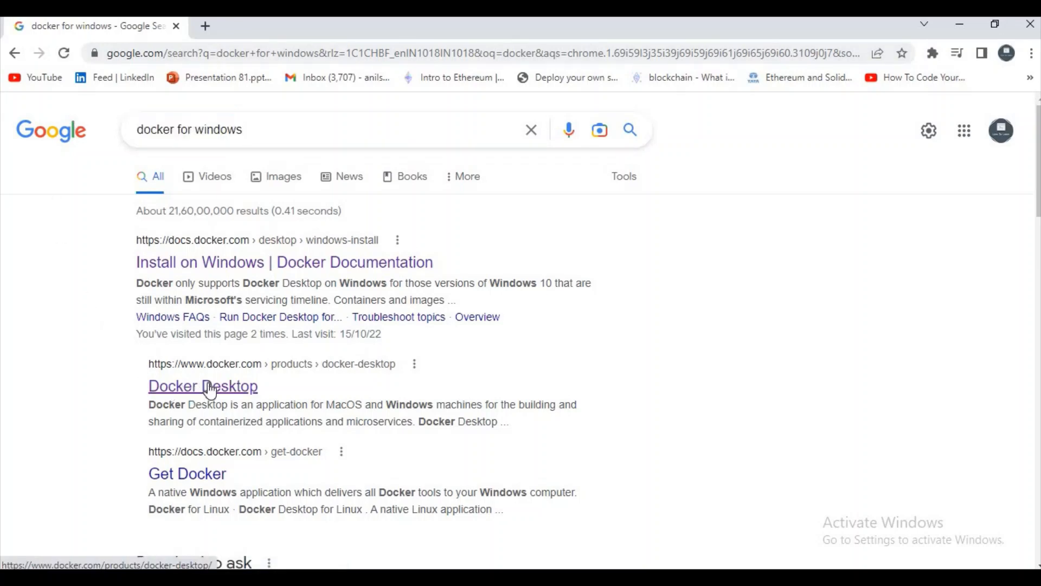
Step: Open the Docker Desktop page, download the Windows installer, and open its download options
click(202, 386)
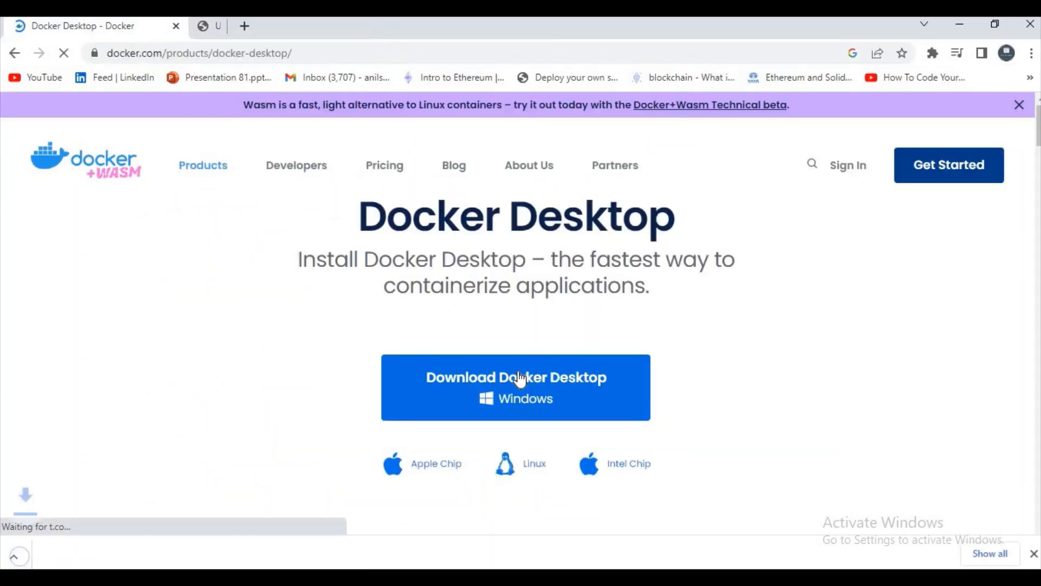
click(515, 387)
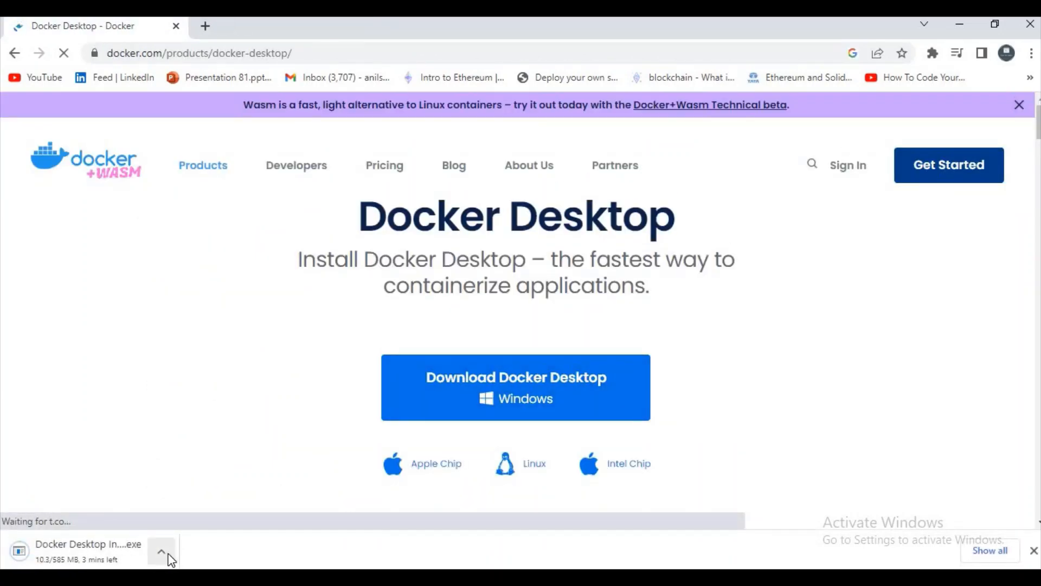
click(162, 551)
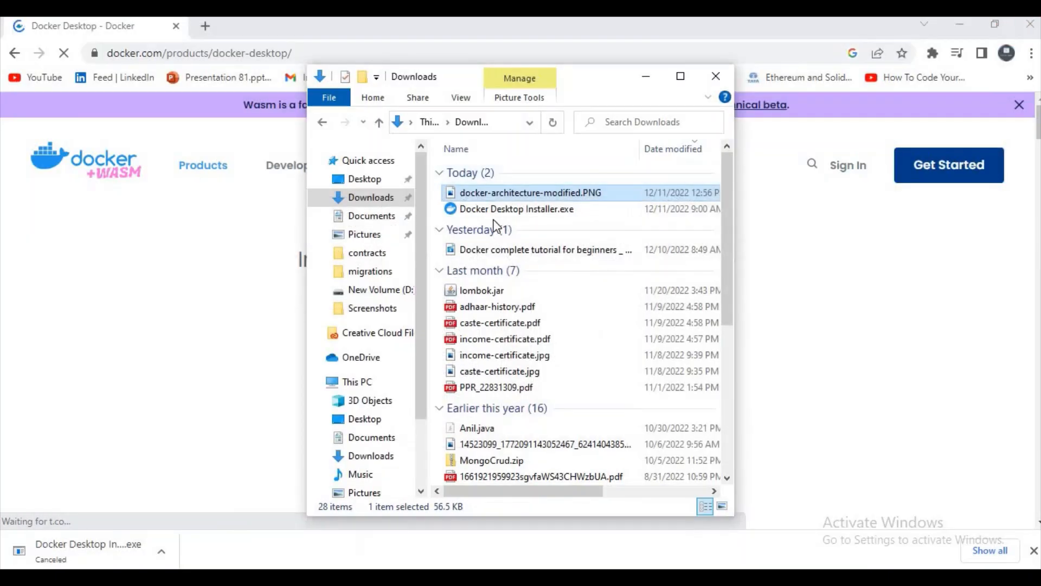
Step: Run Docker Desktop Installer.exe from the Downloads folder
click(517, 208)
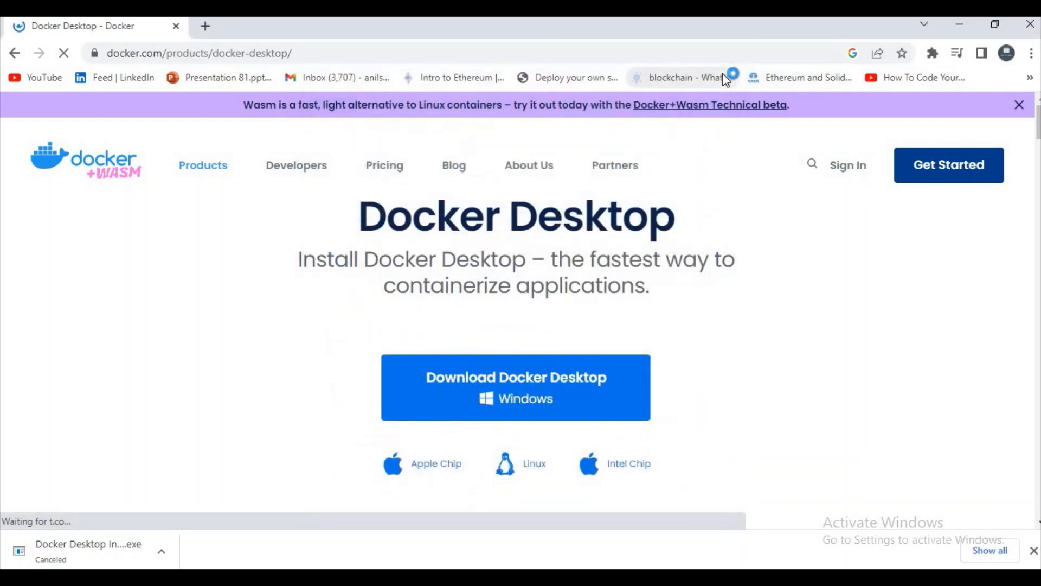
mouse_move(1023, 499)
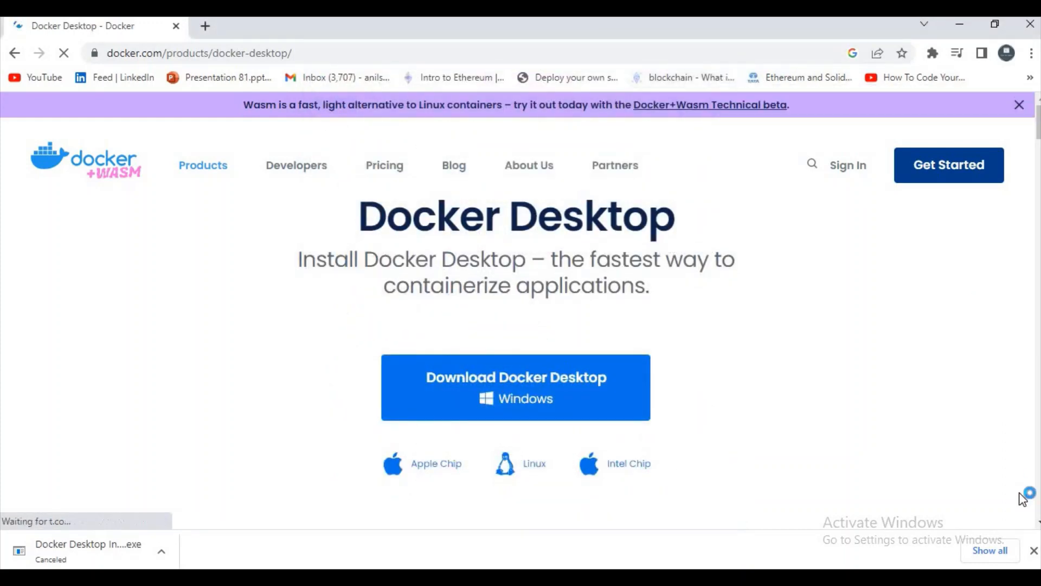
scroll(up, 3)
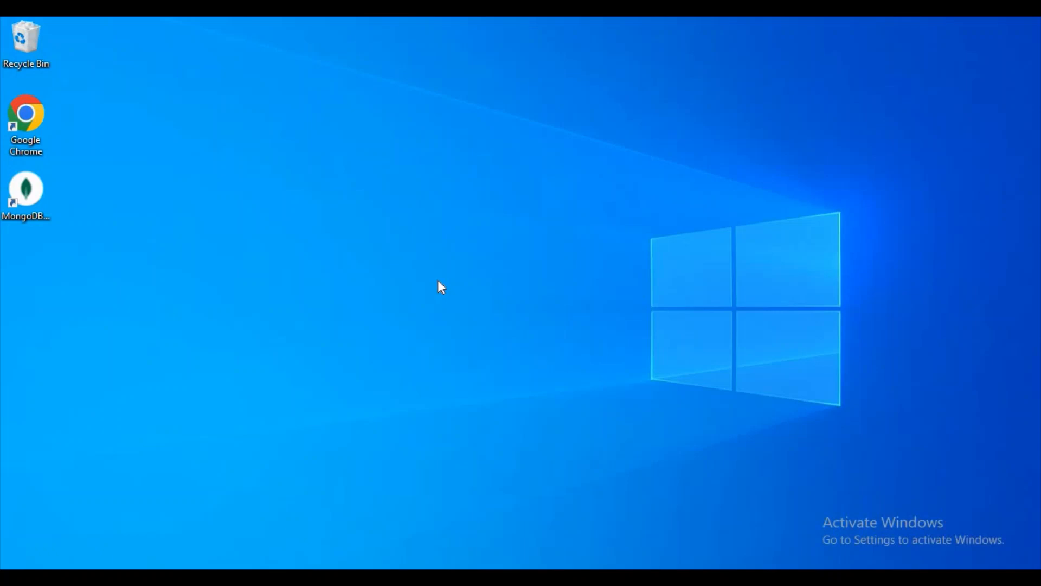
mouse_move(521, 316)
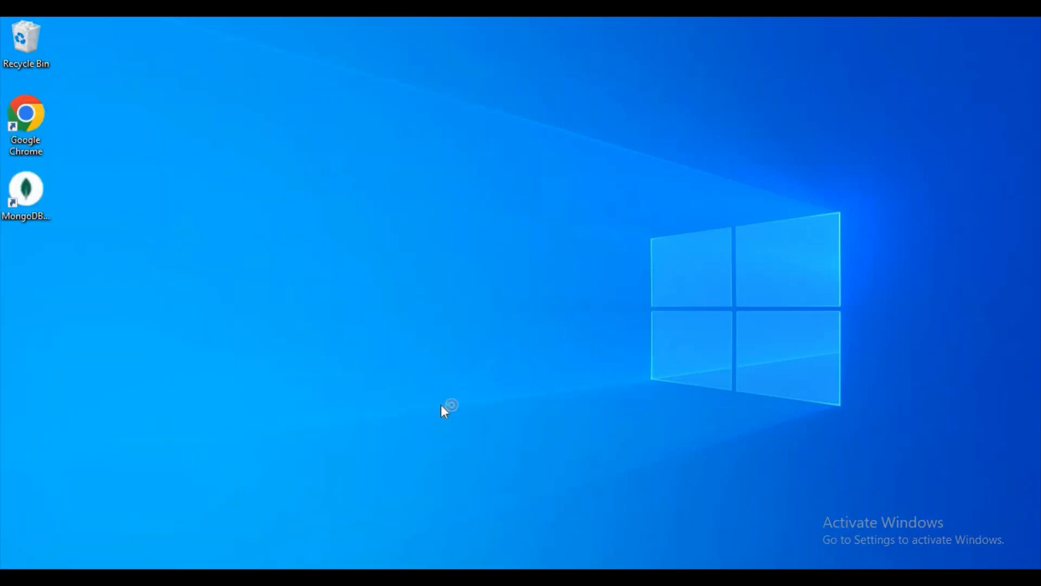
mouse_move(270, 210)
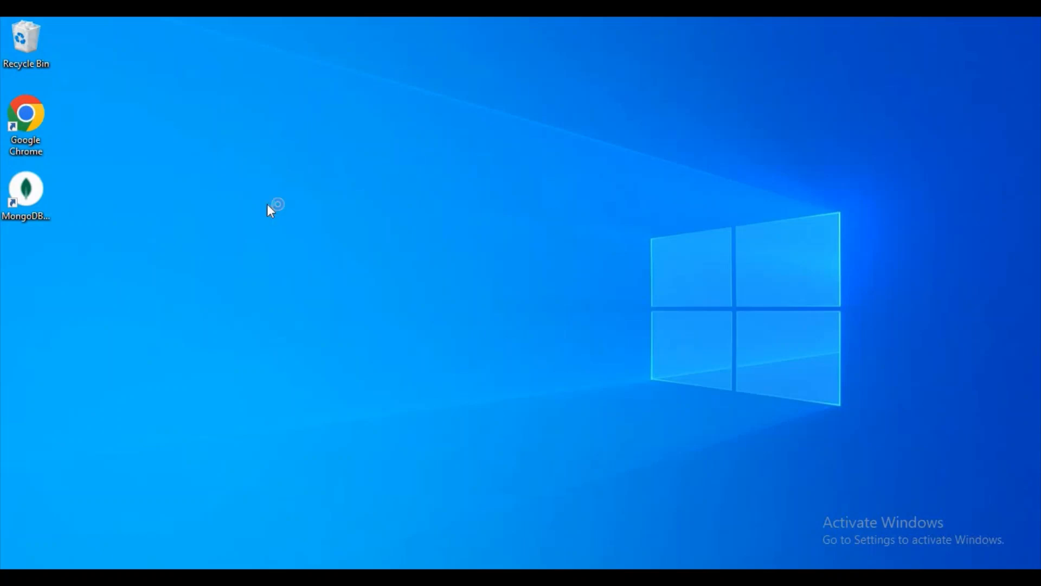
mouse_move(370, 214)
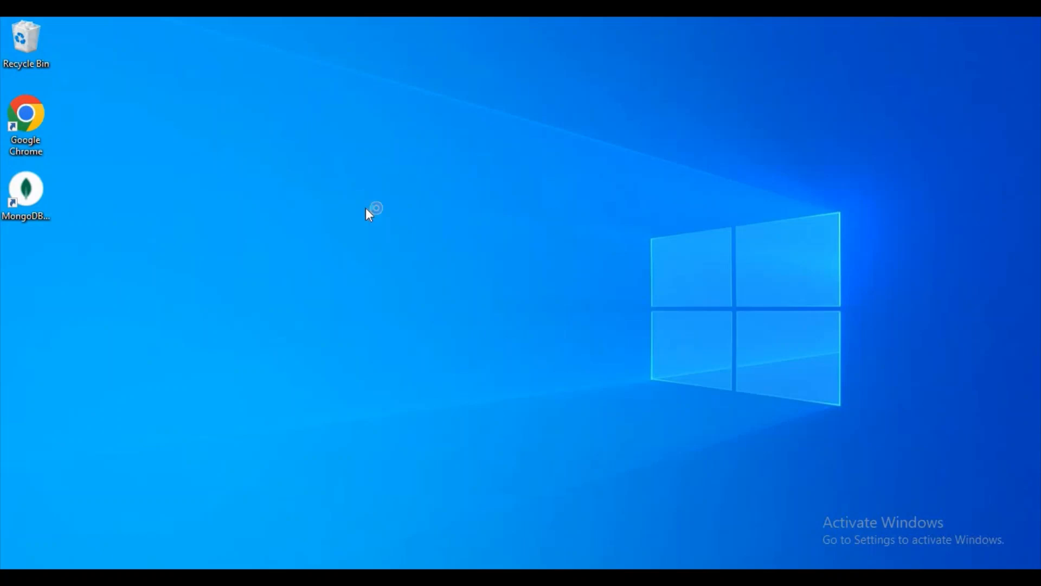
mouse_move(325, 302)
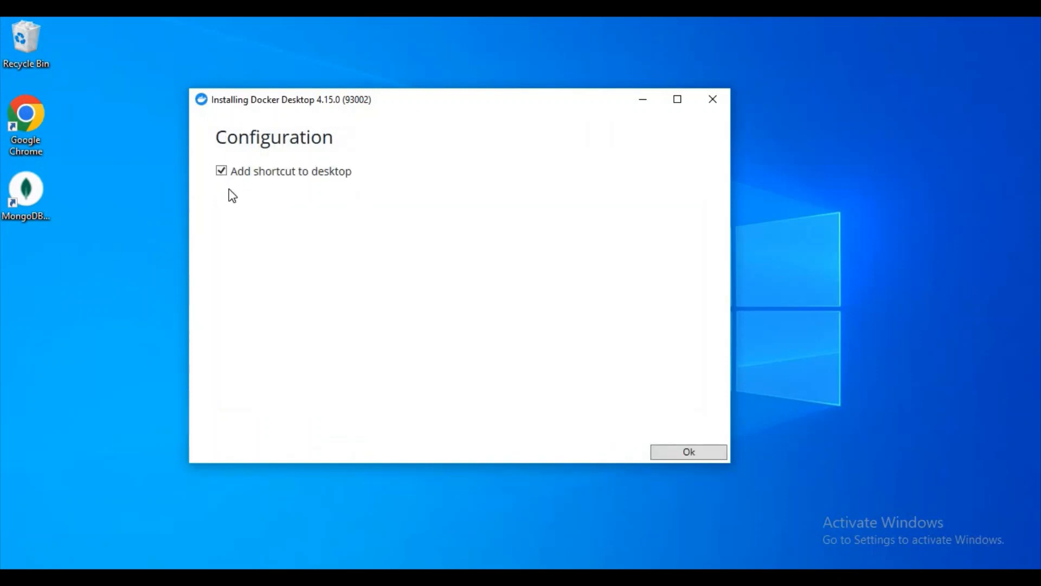
mouse_move(71, 206)
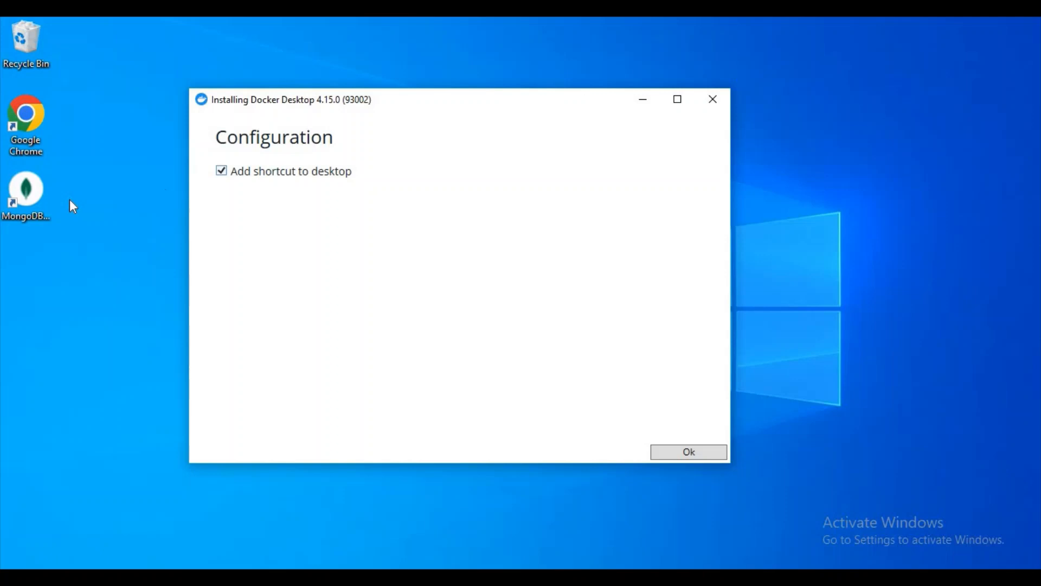
Step: Keep 'Add shortcut to desktop' checked and confirm with Ok to install
click(221, 171)
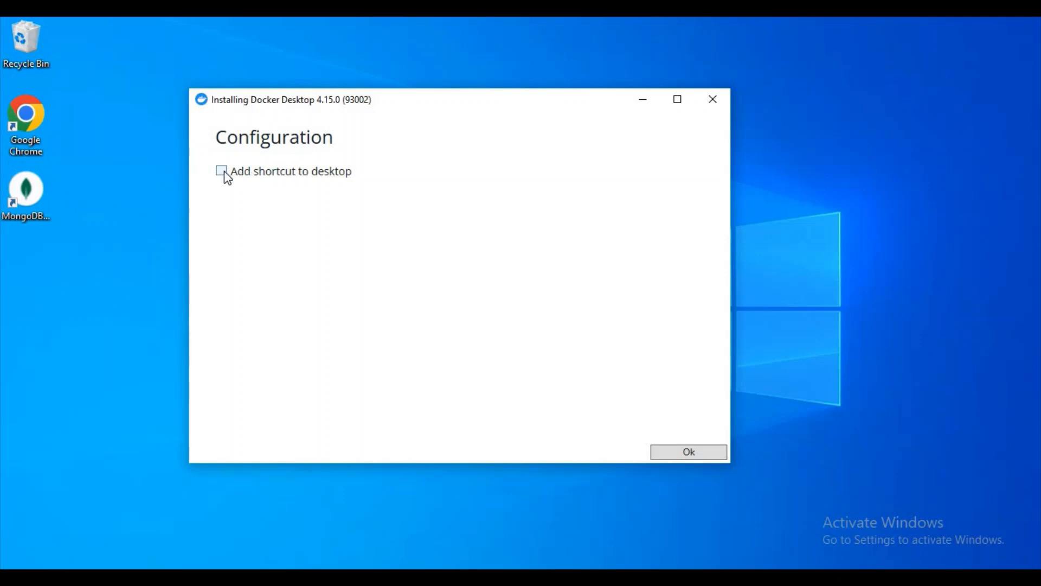
click(221, 171)
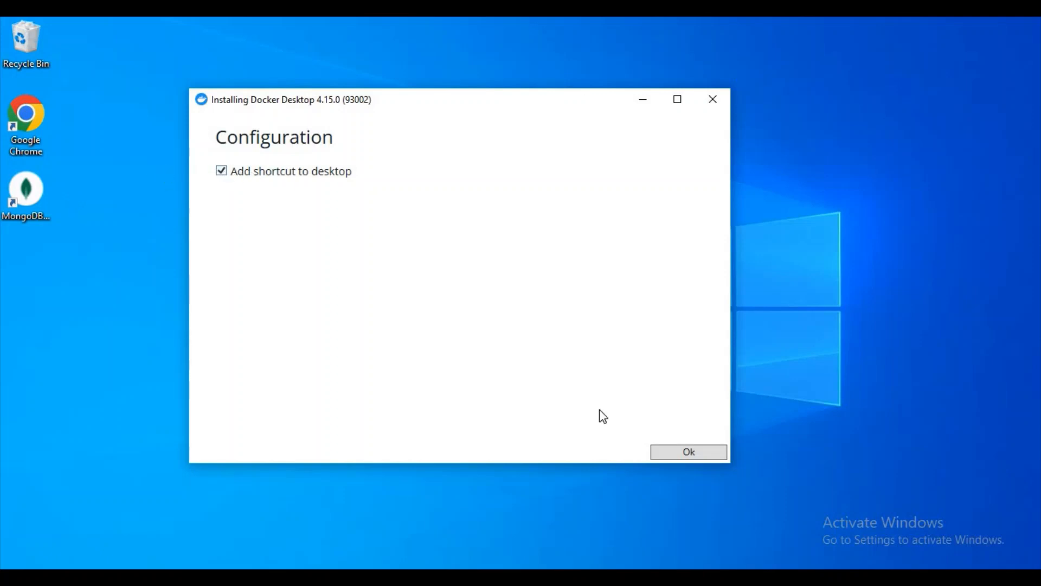
mouse_move(688, 452)
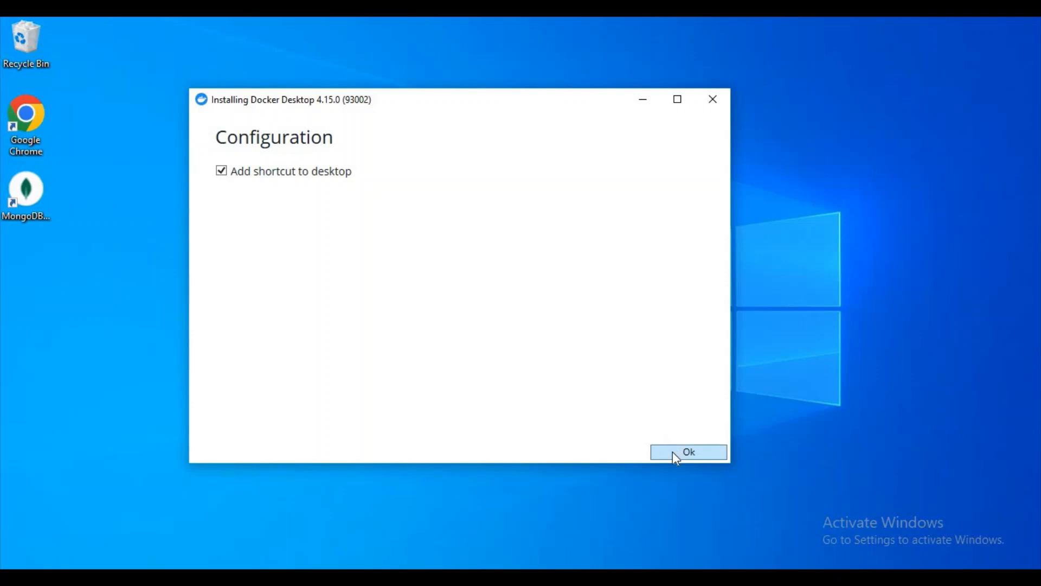
click(689, 451)
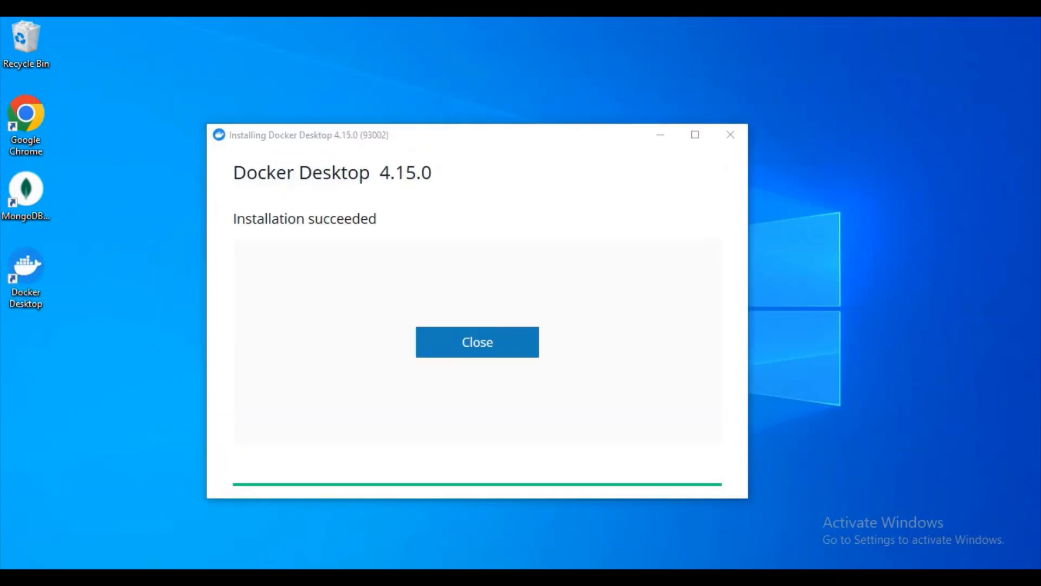
mouse_move(467, 215)
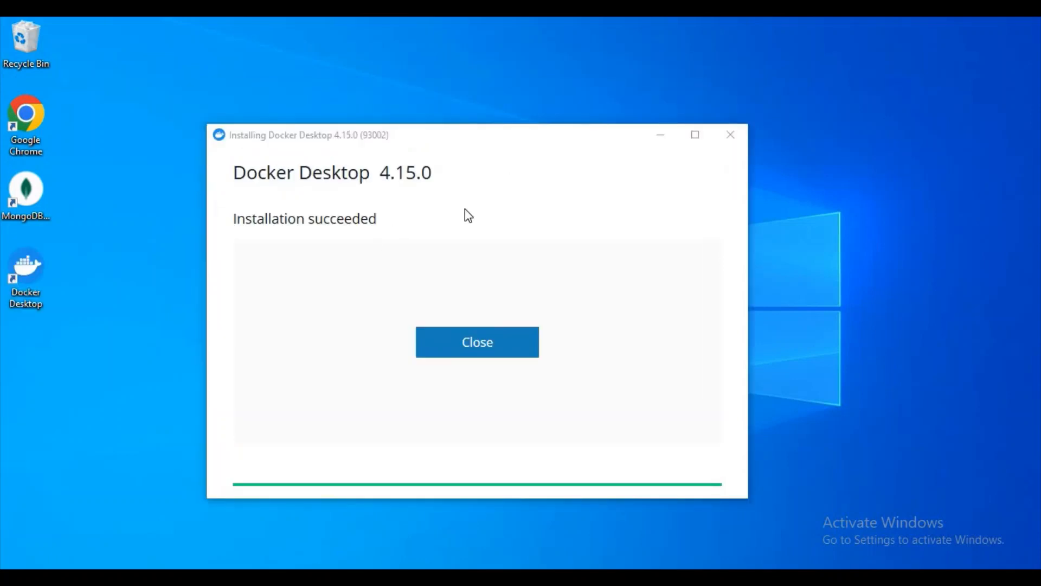
mouse_move(412, 211)
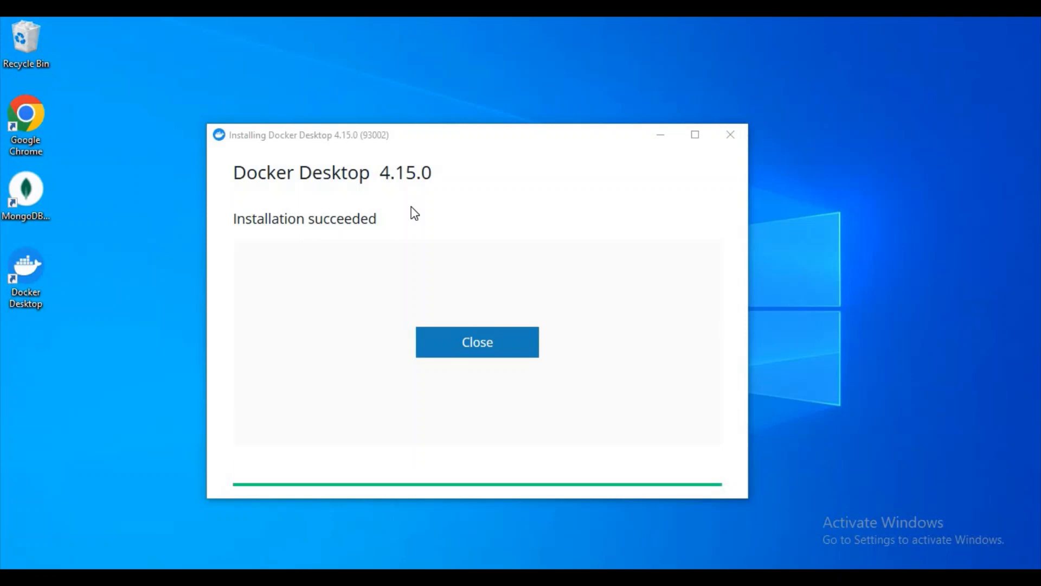
mouse_move(438, 296)
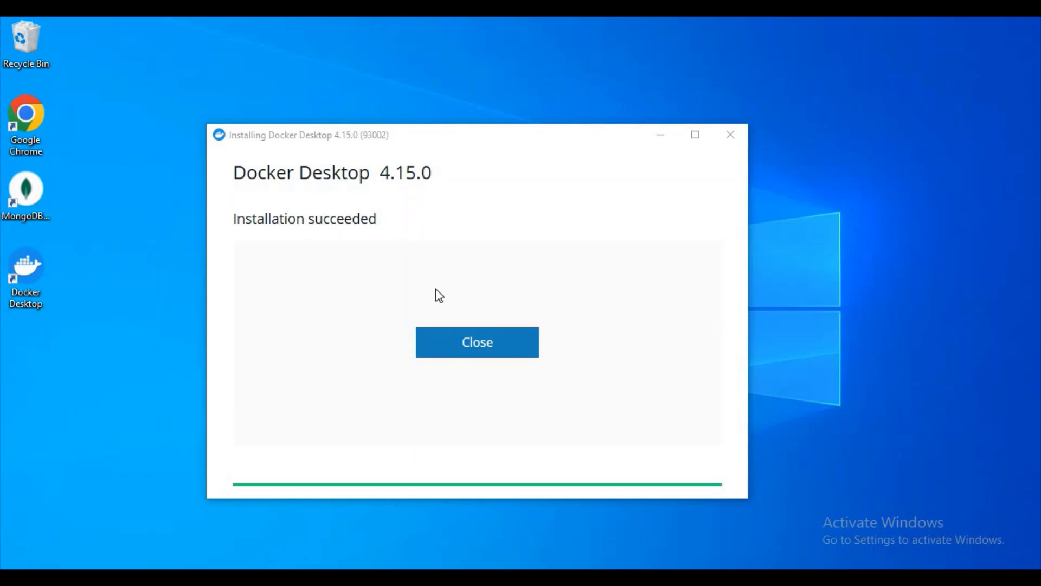
Step: Close the 'Installation succeeded' installer window
click(477, 341)
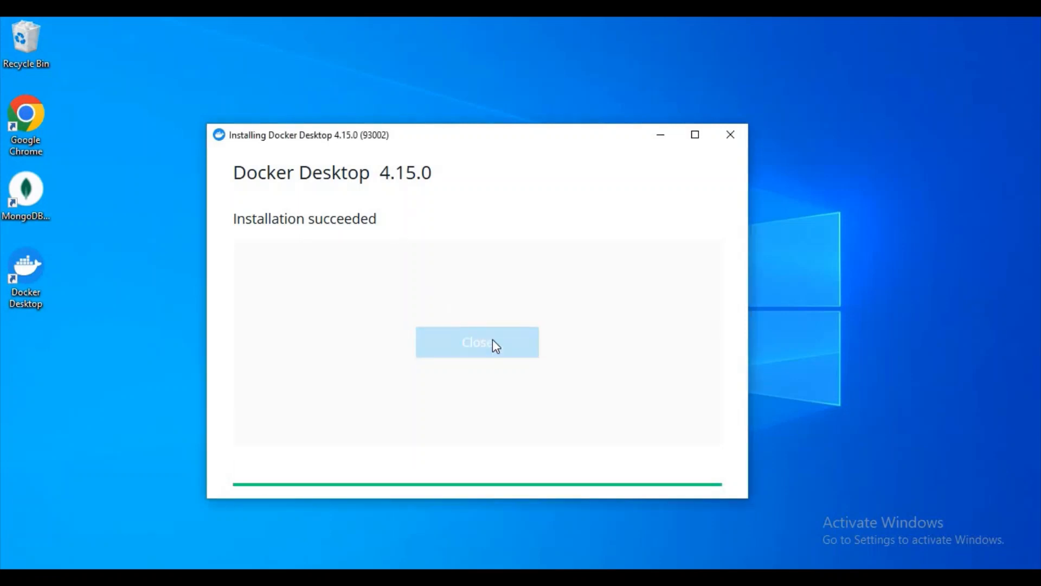
click(476, 342)
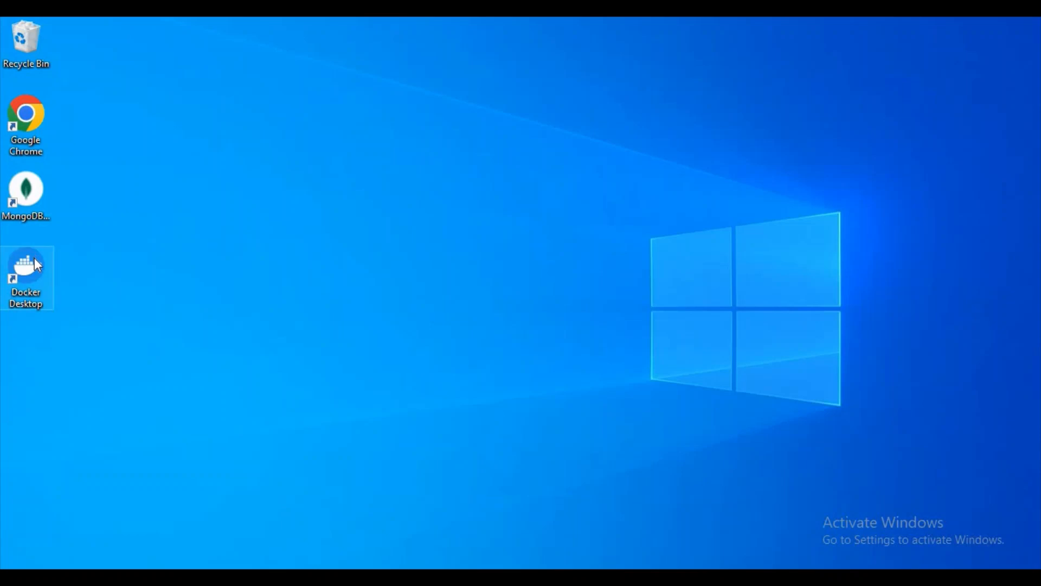
mouse_move(26, 266)
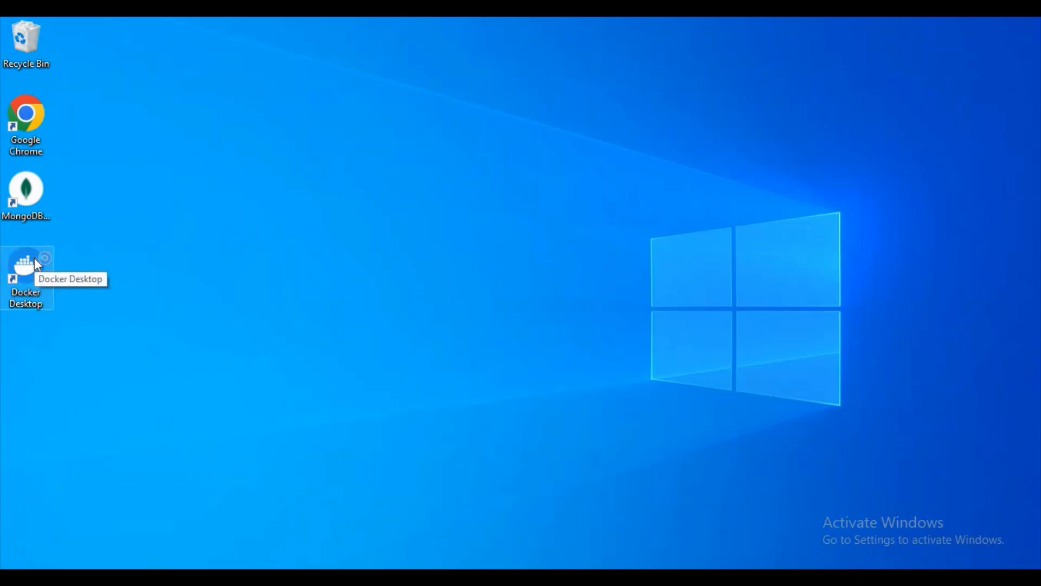
mouse_move(14, 287)
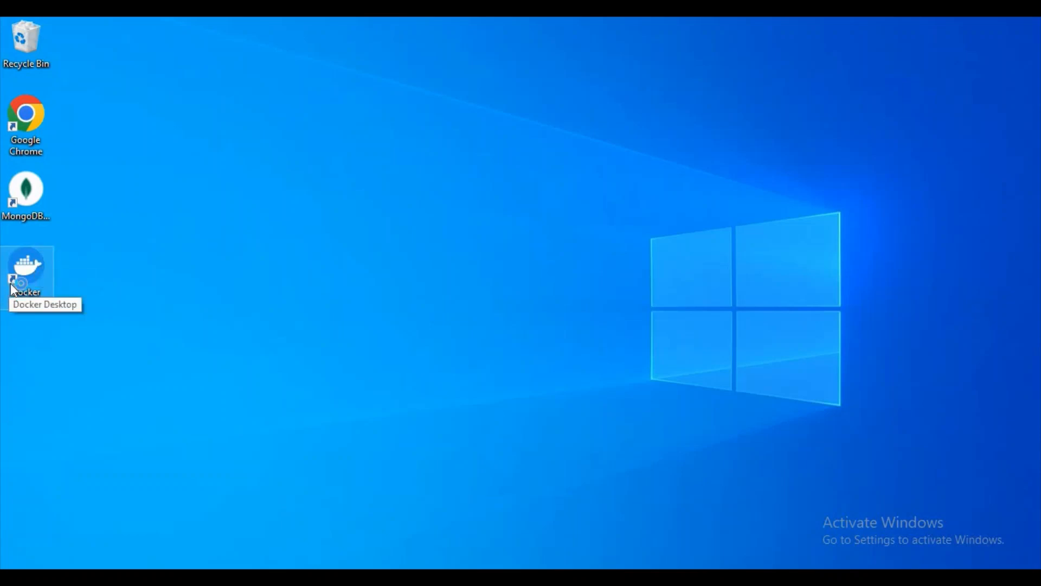
Step: Double-click the desktop Docker Desktop shortcut to launch it
double_click(26, 265)
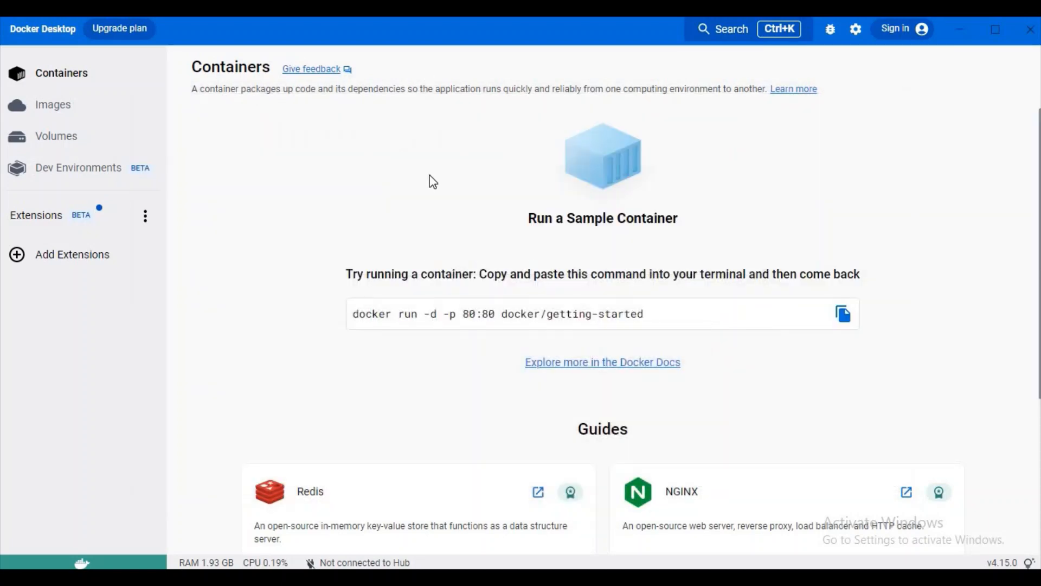
mouse_move(498, 261)
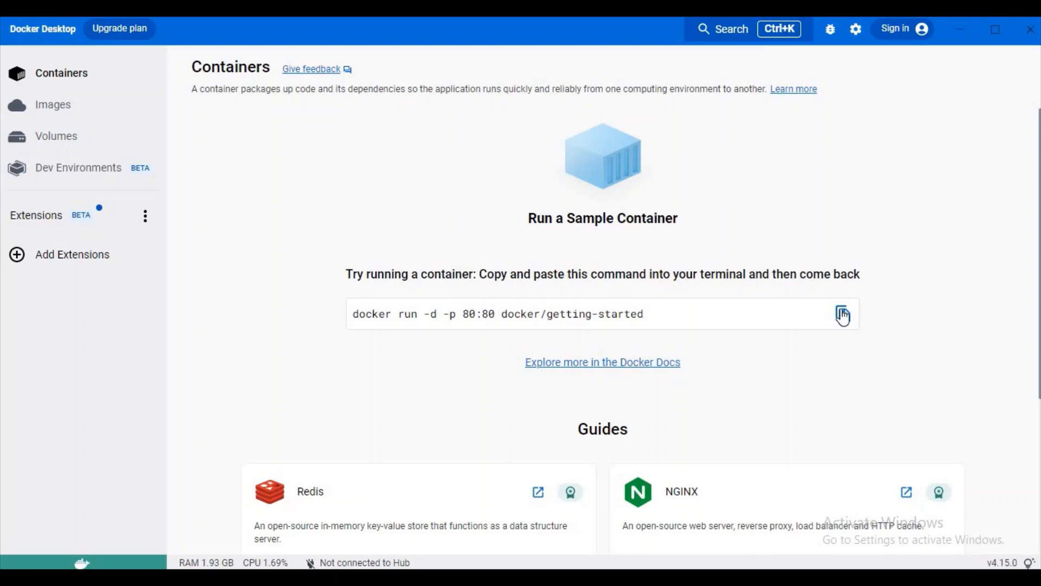
mouse_move(53, 104)
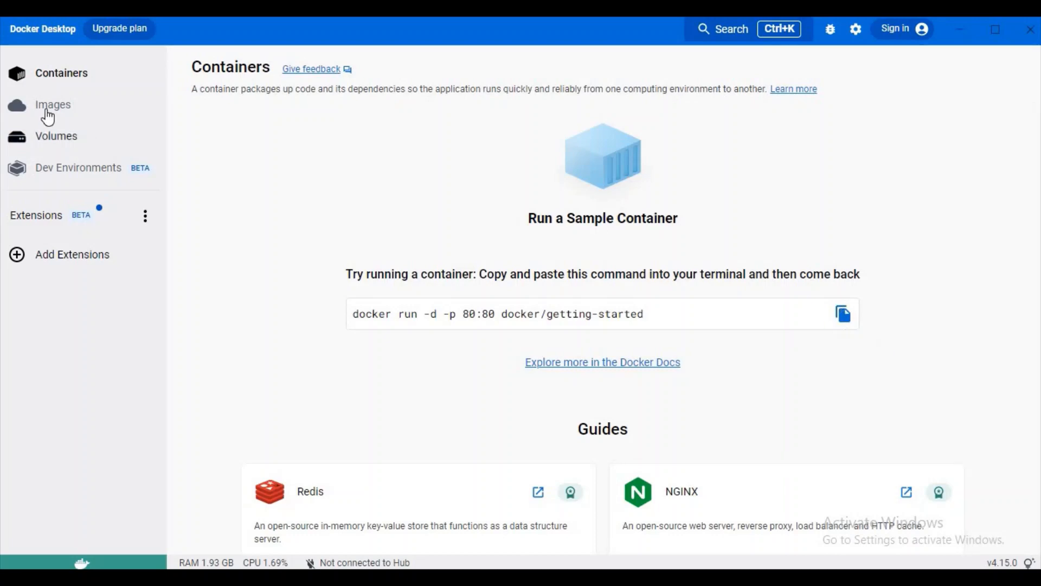
click(53, 104)
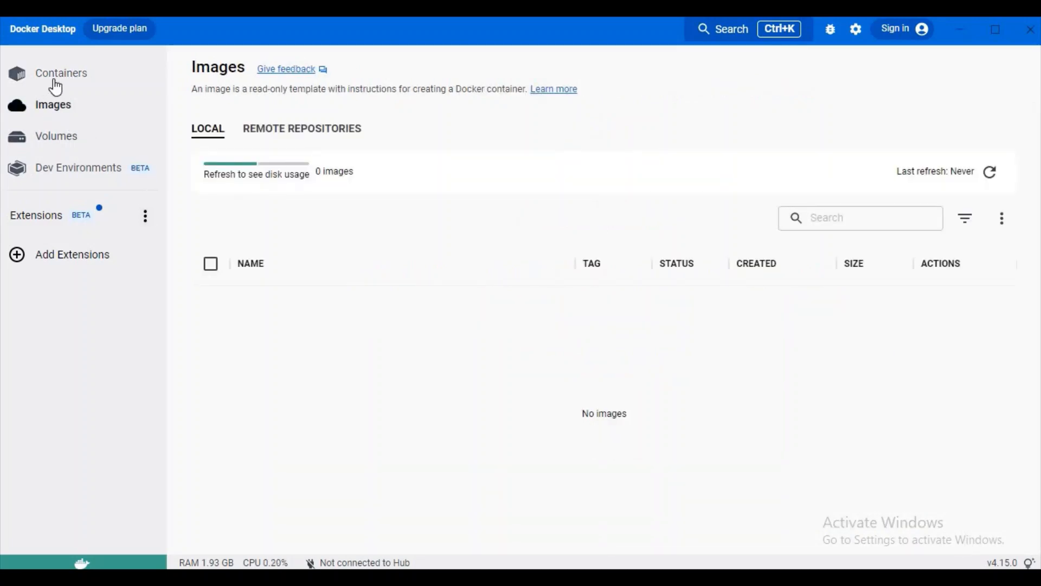
click(62, 73)
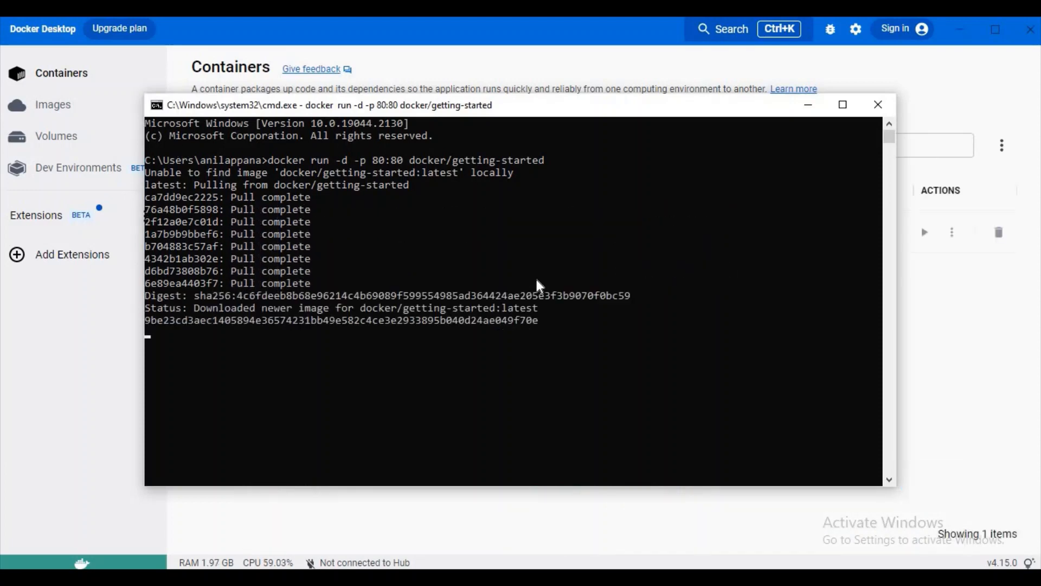
Step: Return to Docker Desktop after running docker/getting-started on port 80
click(877, 105)
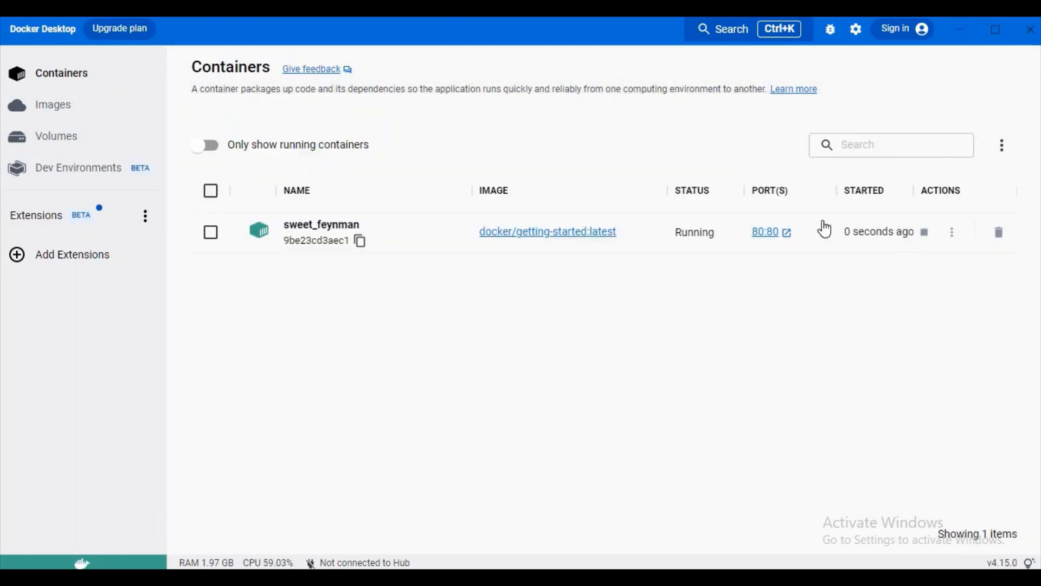
mouse_move(359, 240)
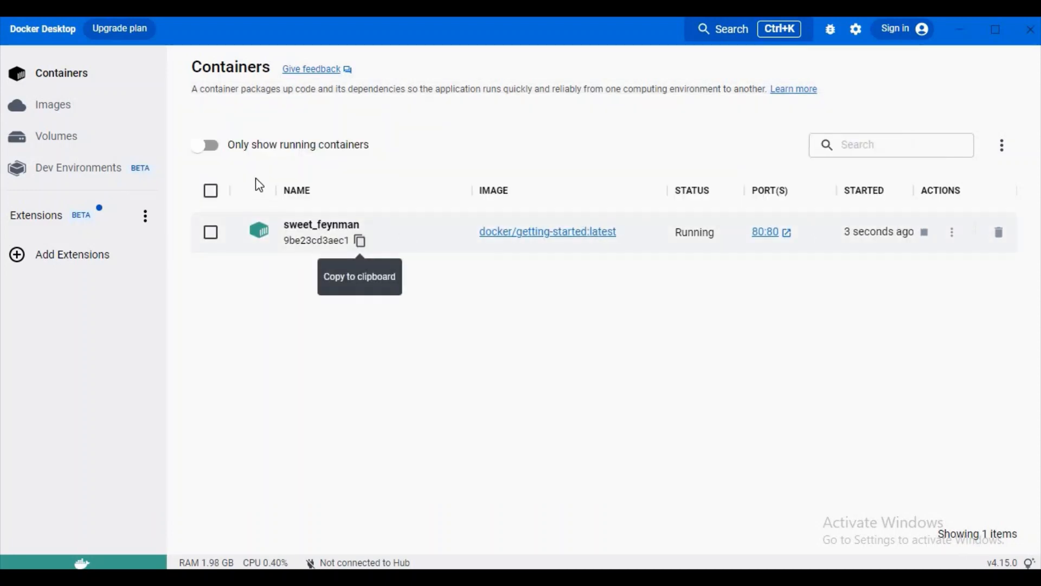
mouse_move(951, 232)
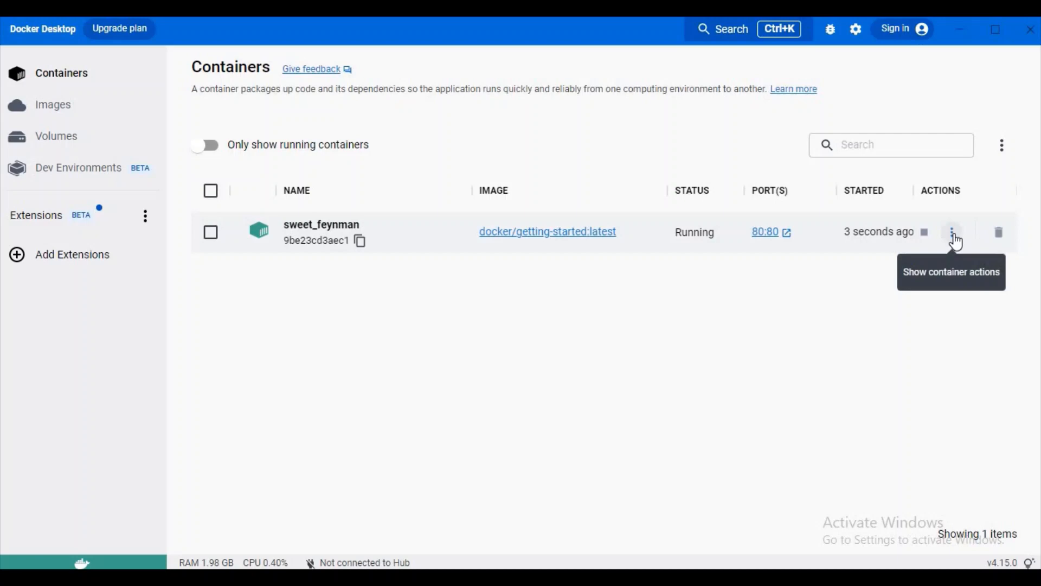
Step: Open the getting-started container with the browser and maximize the localhost tutorial window
click(952, 232)
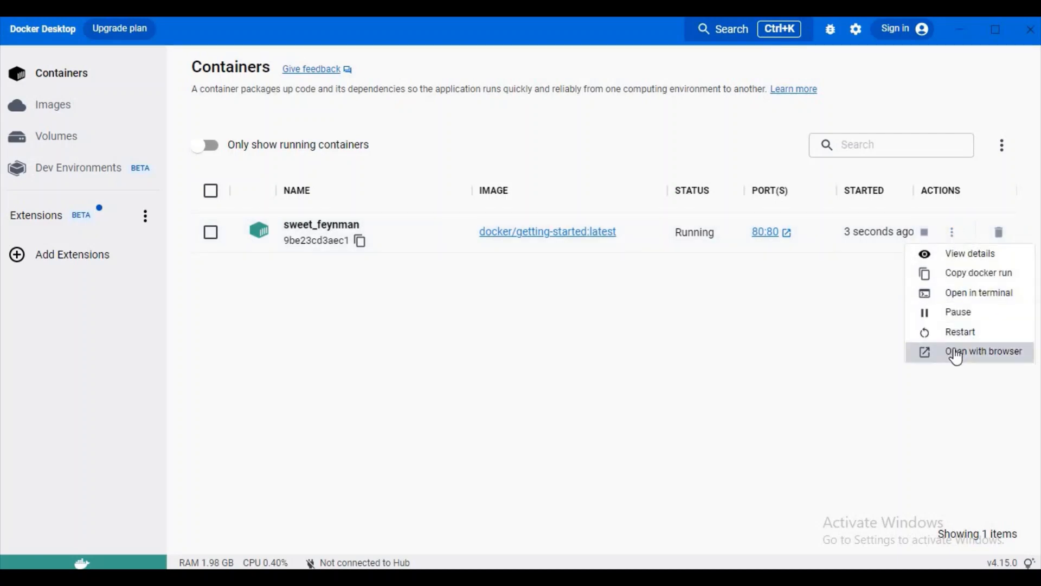
click(983, 351)
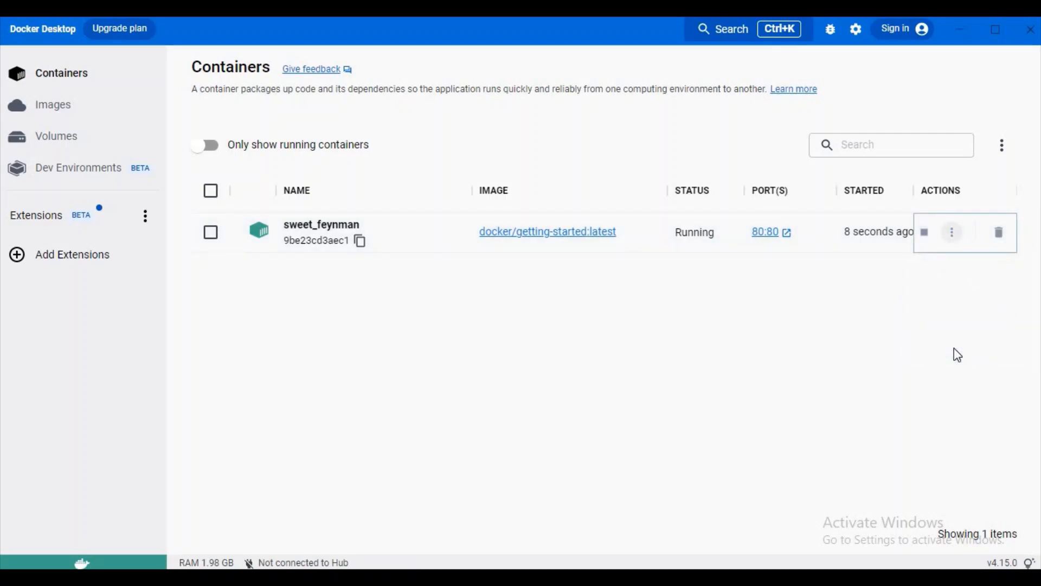
click(765, 231)
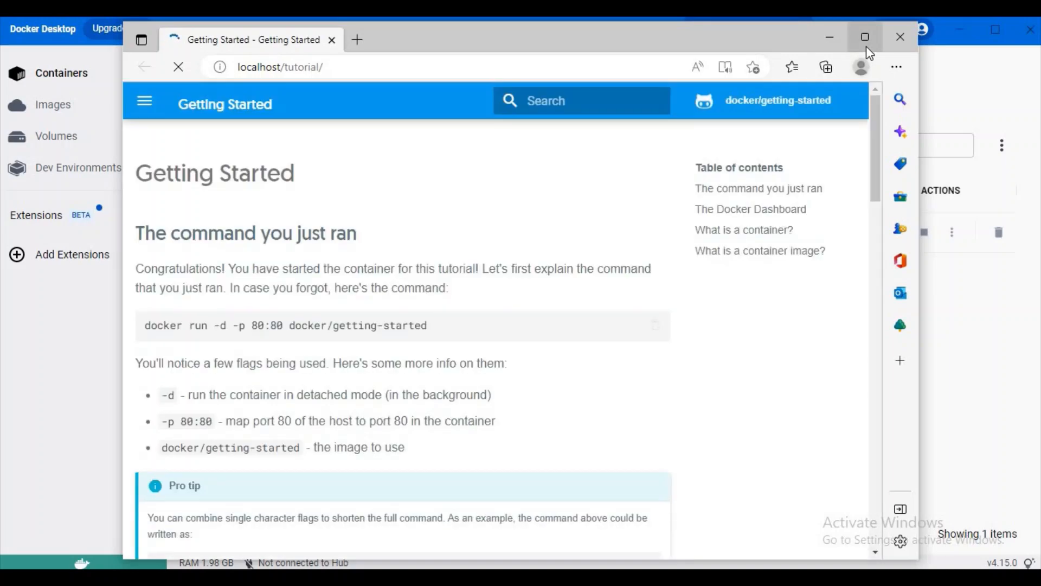
click(864, 37)
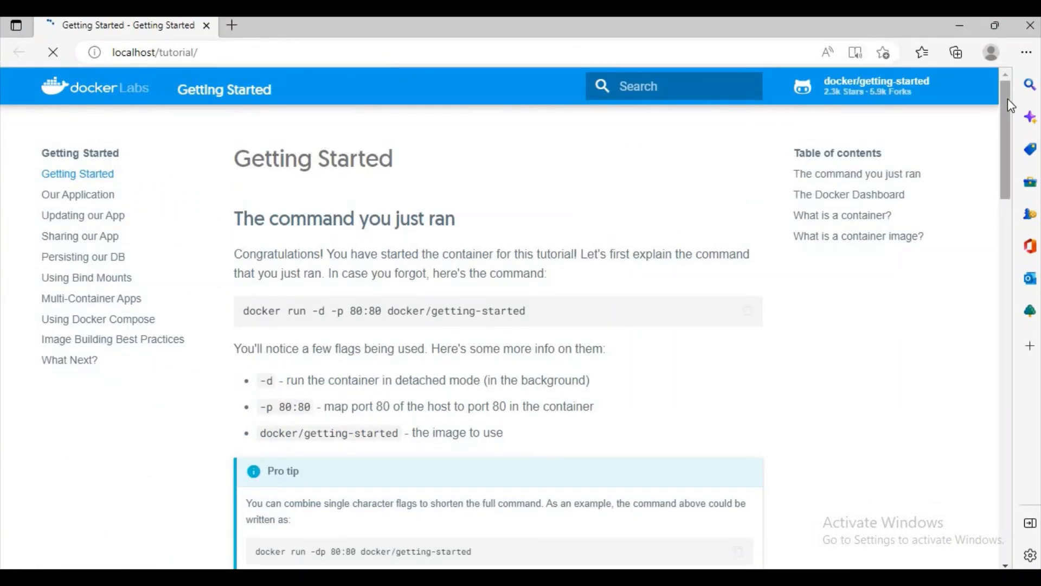